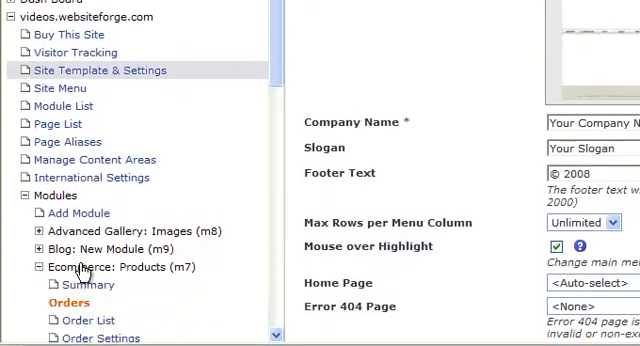
# Step: Open the Ecommerce: Products module's Payment Settings from the sidebar
pyautogui.scroll(-3)
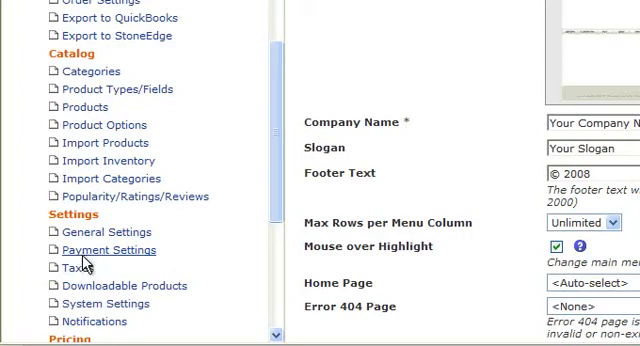
pyautogui.click(108, 248)
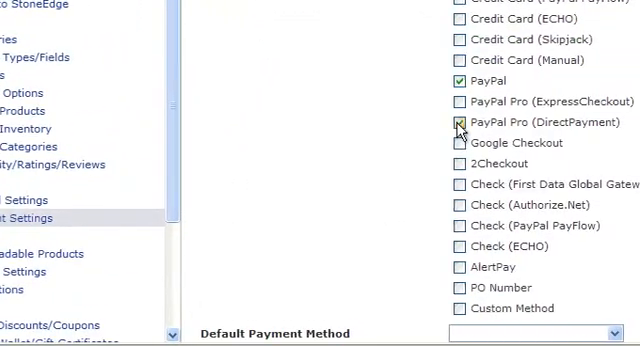
# Step: In PayPal Pro (DirectPayment) settings, enable Custom Label and set Available for Countries to All
pyautogui.click(456, 122)
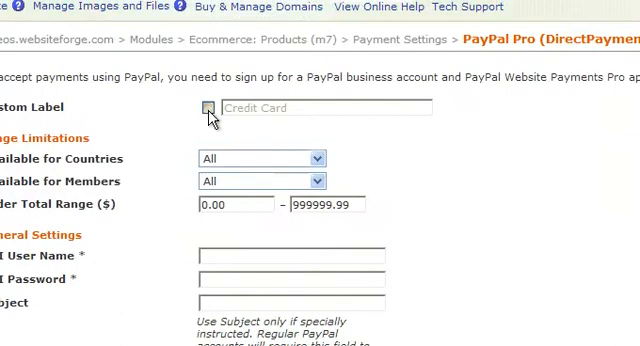
pyautogui.click(208, 108)
pyautogui.write('PayPal Pro (DirectPayment)')
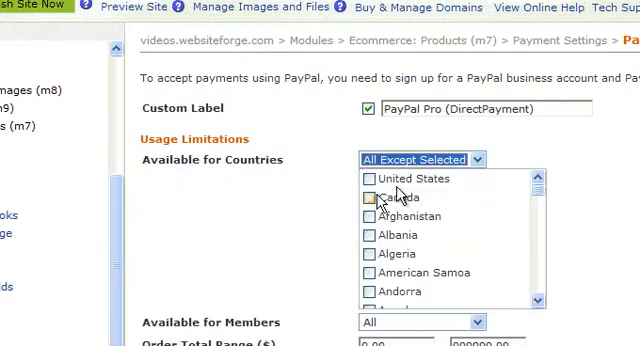
pyautogui.click(412, 160)
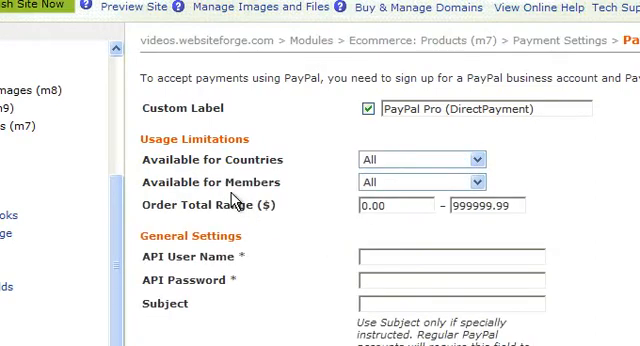
pyautogui.click(420, 182)
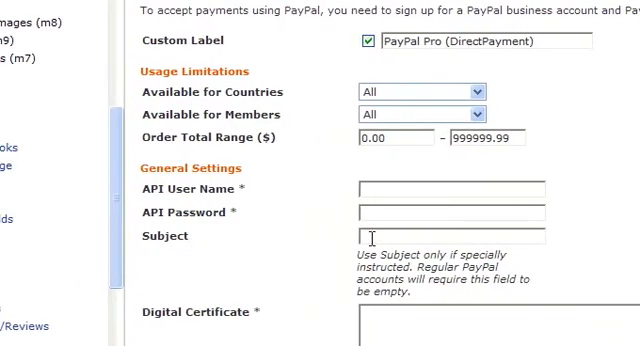
pyautogui.scroll(-3)
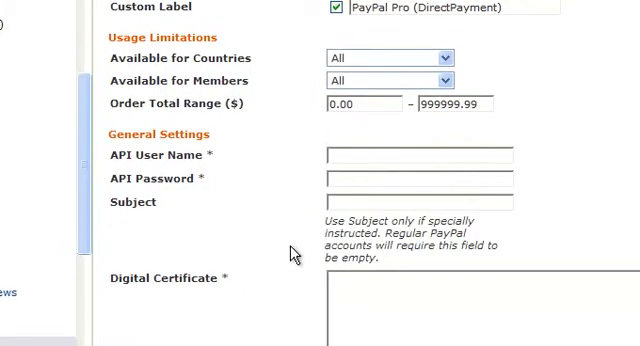
pyautogui.scroll(-3)
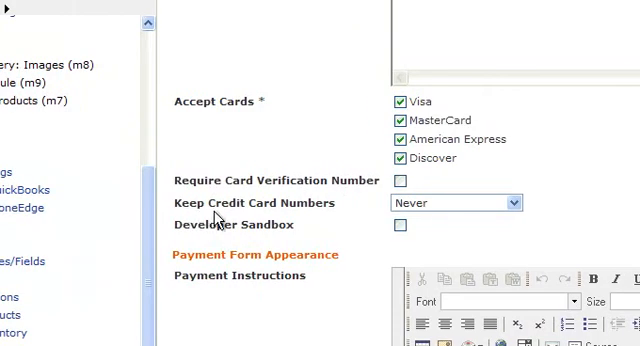
# Step: Enable Developer Sandbox mode for the PayPal Pro method
pyautogui.click(504, 204)
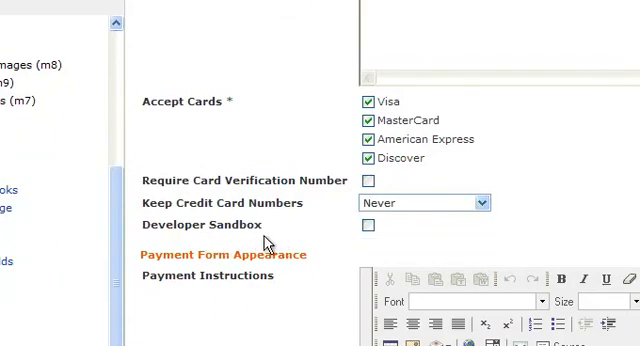
pyautogui.click(374, 224)
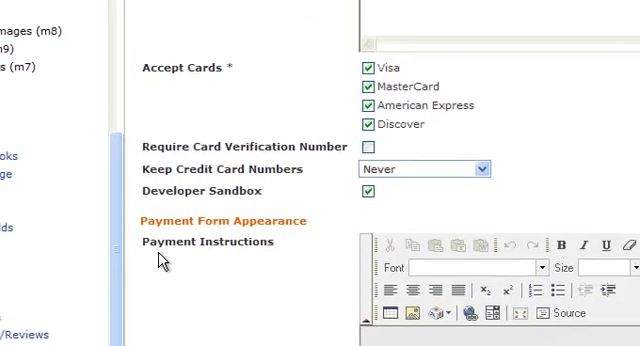
pyautogui.scroll(-3)
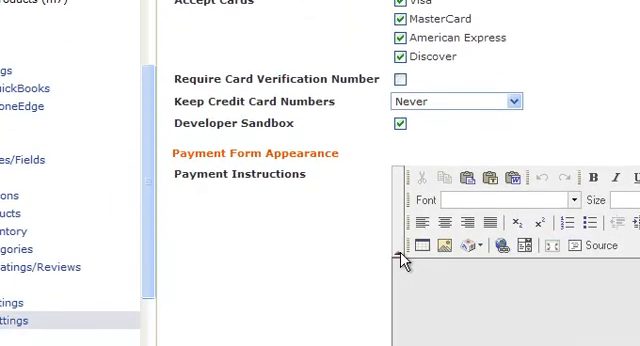
# Step: Enter "Instructions for payment" as the Payment Instructions text
pyautogui.write('Instruc')
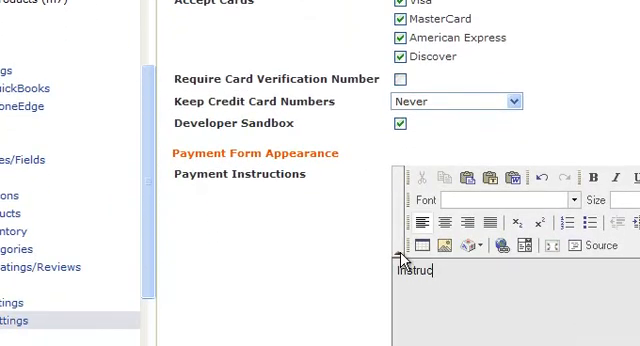
pyautogui.write('tions for payment')
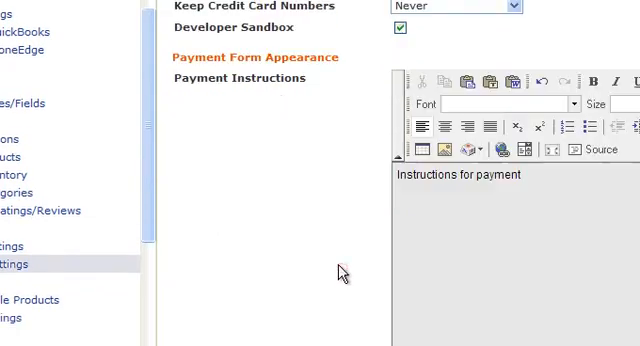
# Step: Save the PayPal Pro (DirectPayment) payment method settings
pyautogui.scroll(-3)
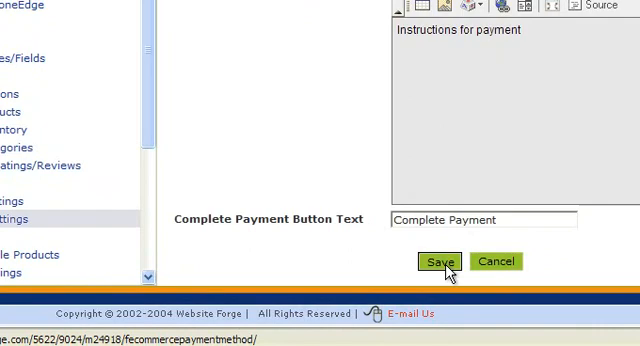
pyautogui.click(440, 260)
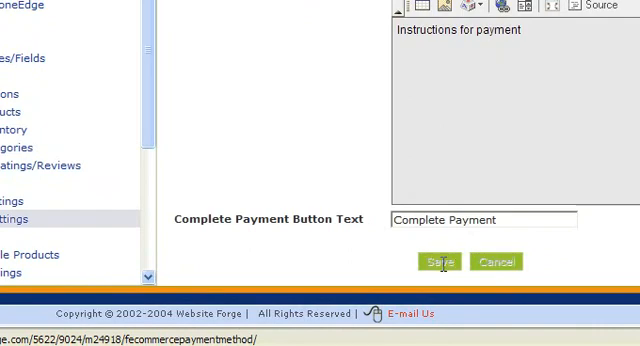
pyautogui.click(440, 260)
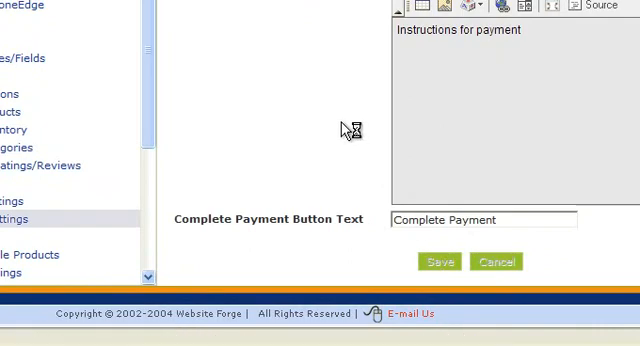